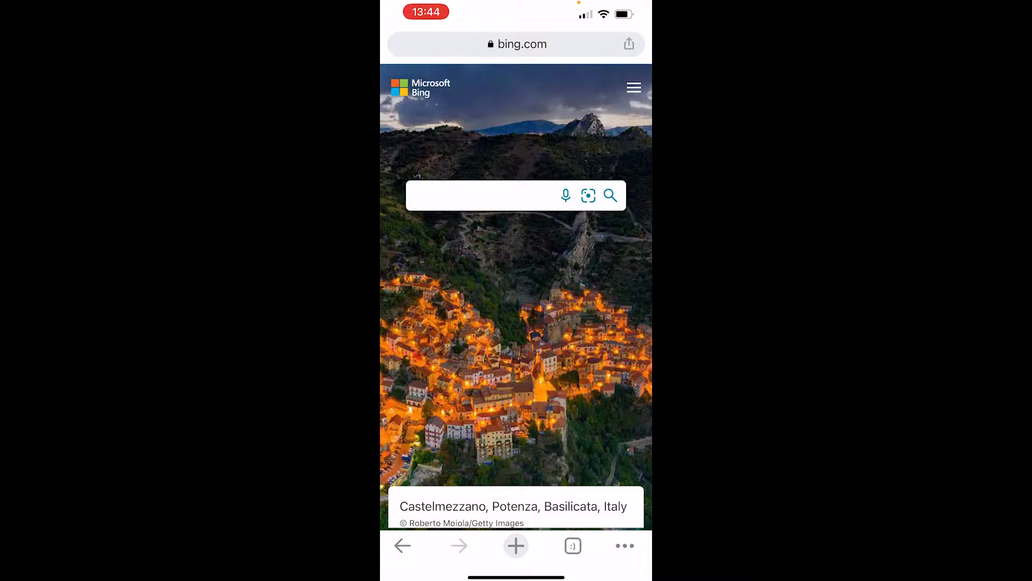
Search Bing for 'football' to show the web results
{"action": "left_click", "coordinate": [480, 194]}
{"action": "type", "text": "football"}
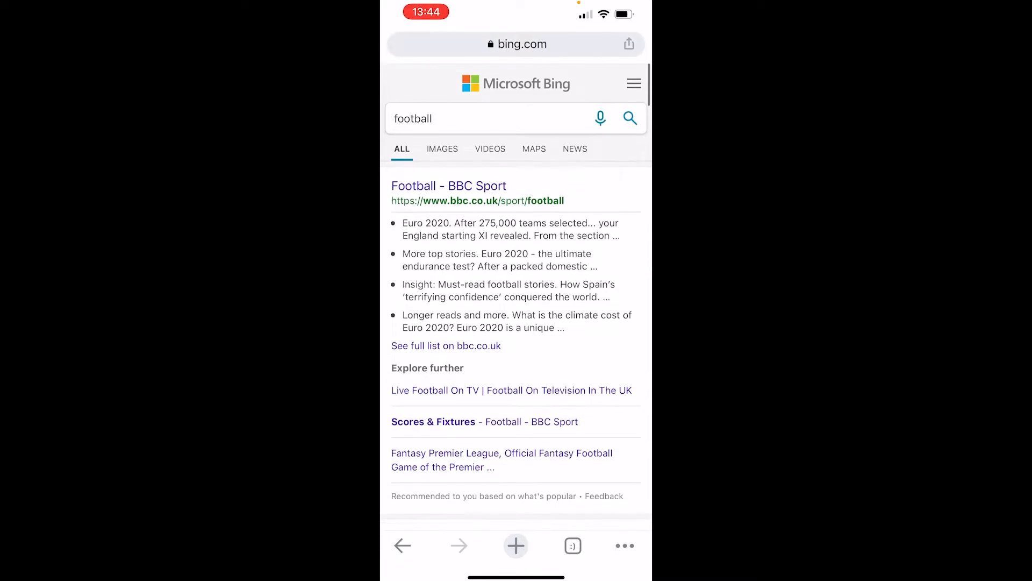
Open the Bing hamburger menu showing SafeSearch set to Strict
{"action": "left_click", "coordinate": [633, 84]}
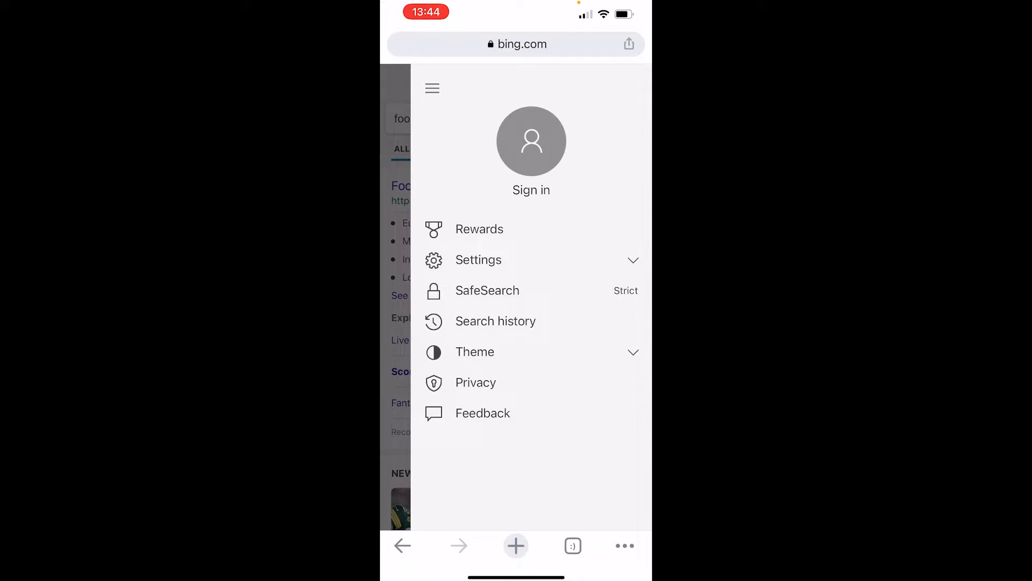
Open Bing Settings from the menu's SafeSearch entry
{"action": "left_click", "coordinate": [479, 259]}
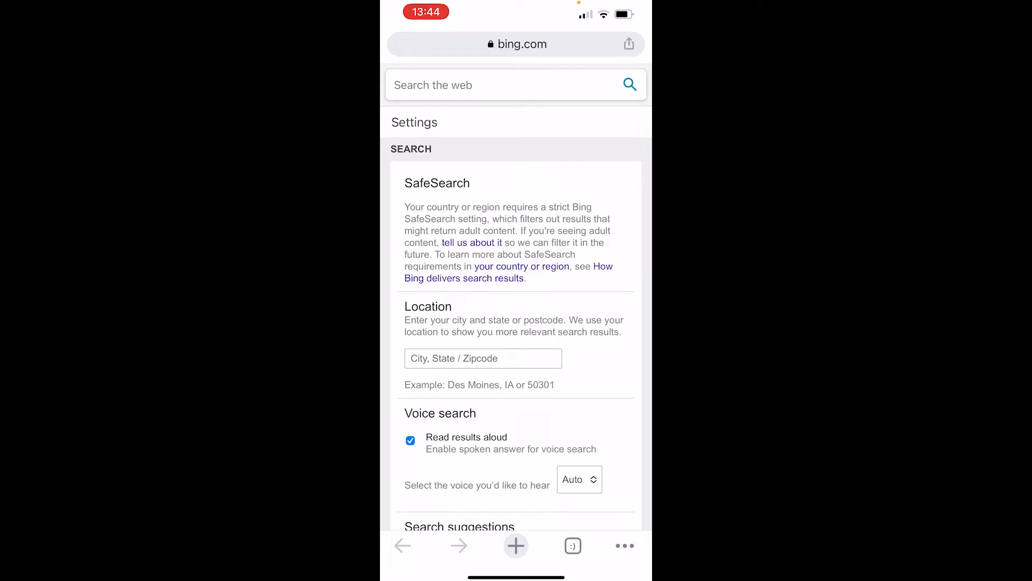
Switch country/region, set SafeSearch to Off with age agreement, and confirm Off in the menu
{"action": "scroll", "scroll_direction": "down", "scroll_amount": 3}
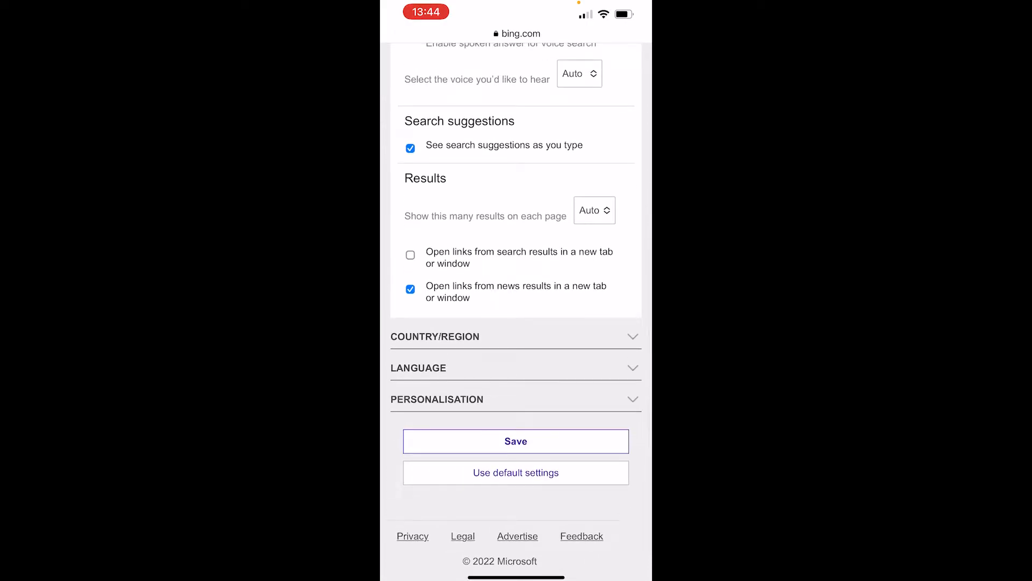
{"action": "left_click", "coordinate": [516, 336]}
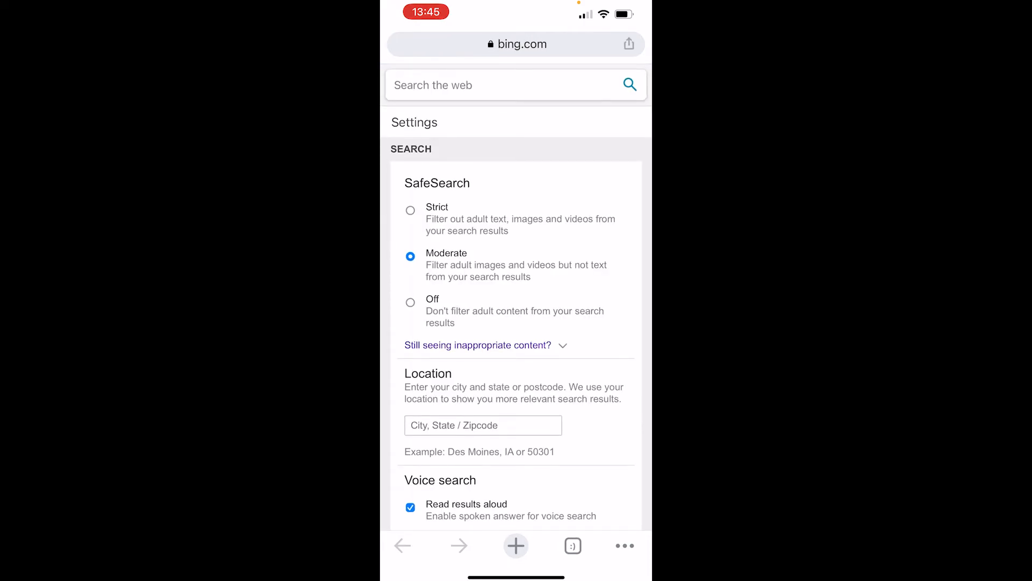
{"action": "left_click", "coordinate": [410, 302]}
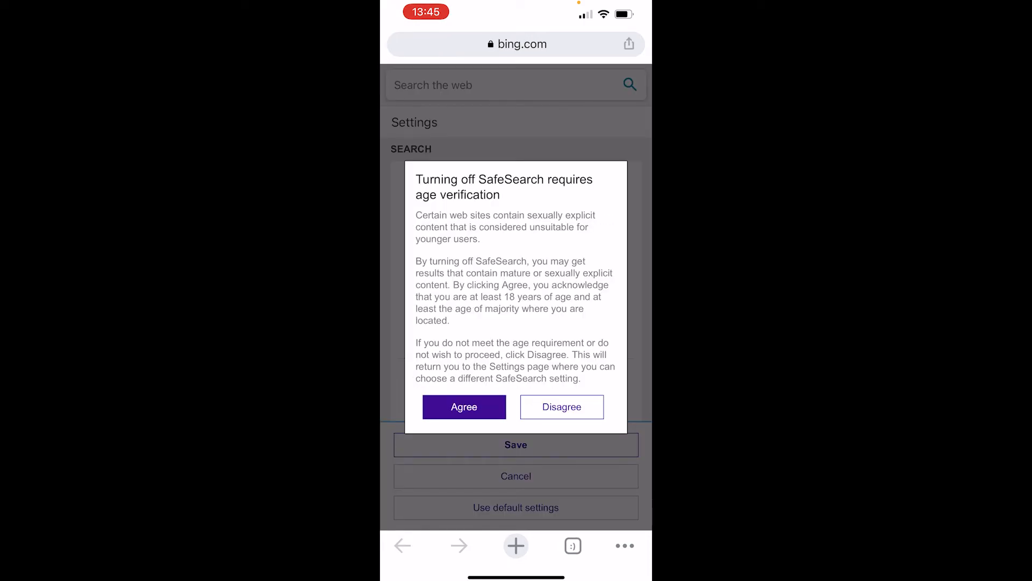
{"action": "left_click", "coordinate": [464, 407]}
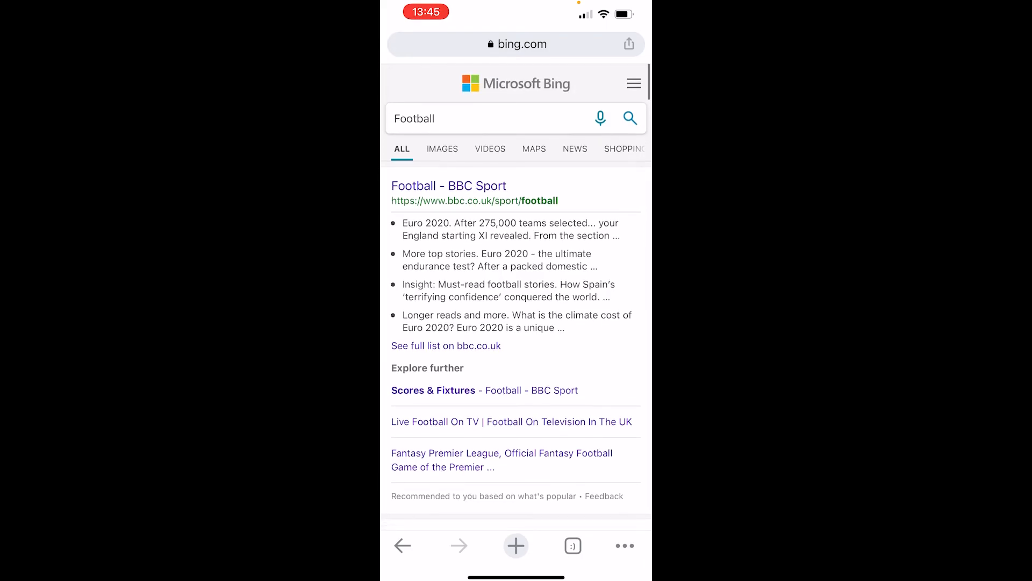
{"action": "left_click", "coordinate": [633, 84]}
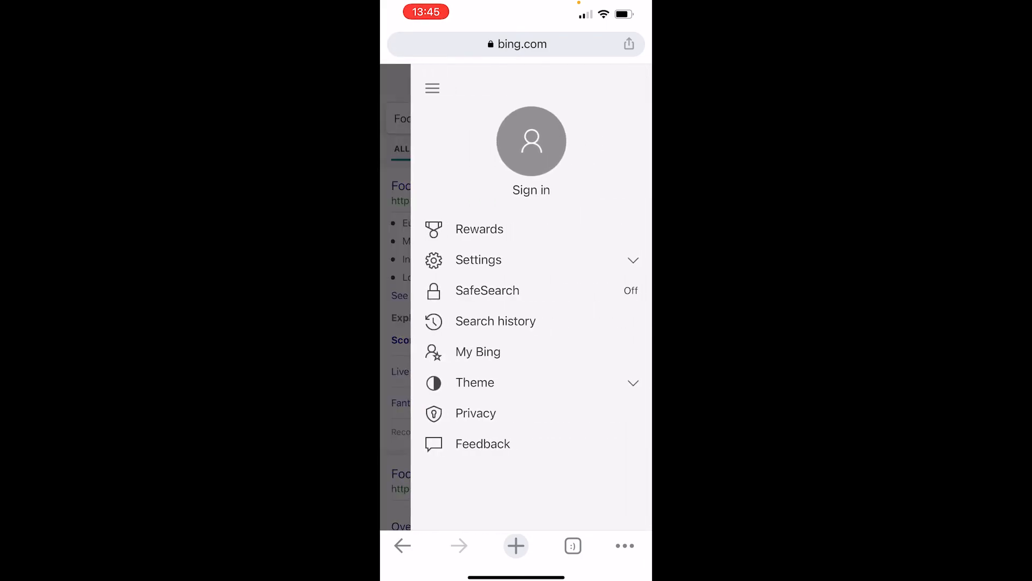